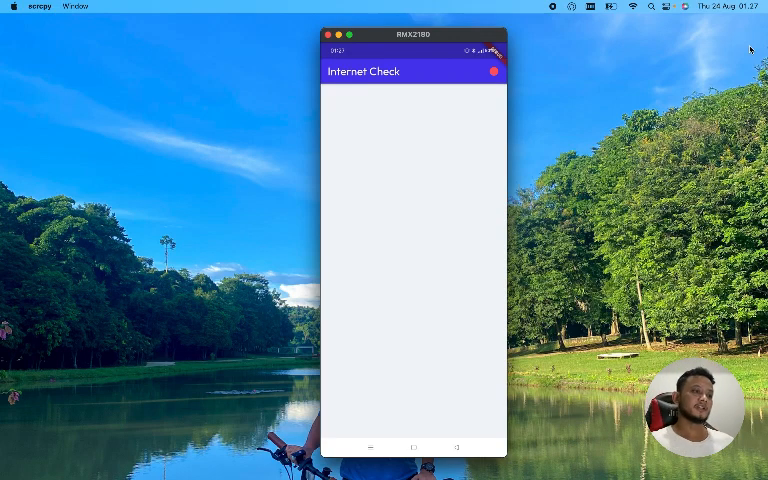
{"action": "mouse_move", "coordinate": [620, 92]}
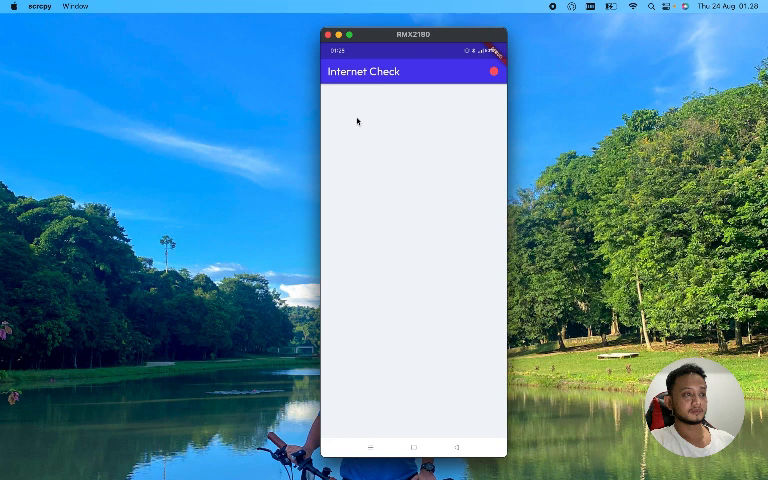
{"action": "mouse_move", "coordinate": [432, 194]}
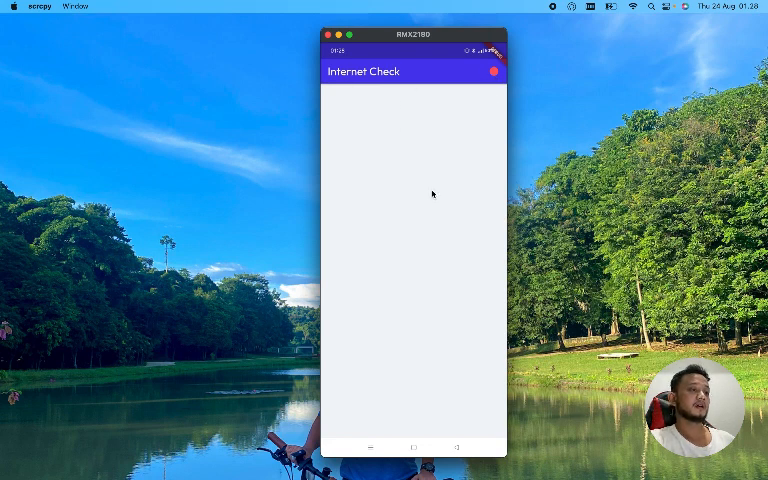
{"action": "mouse_move", "coordinate": [427, 116]}
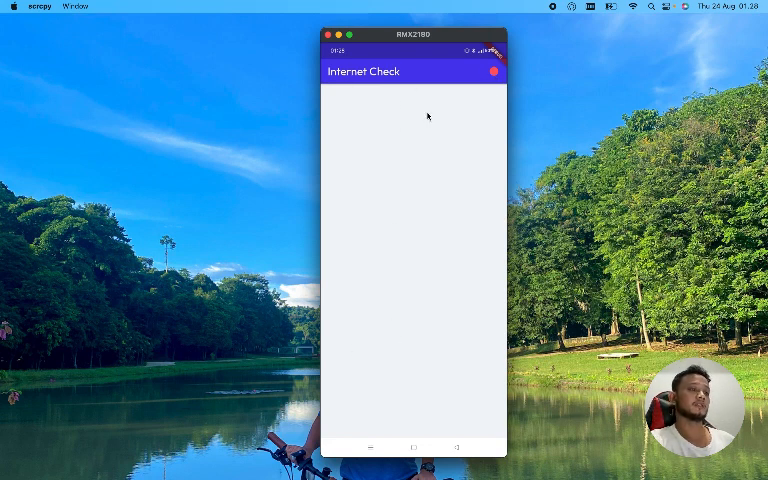
{"action": "mouse_move", "coordinate": [465, 97]}
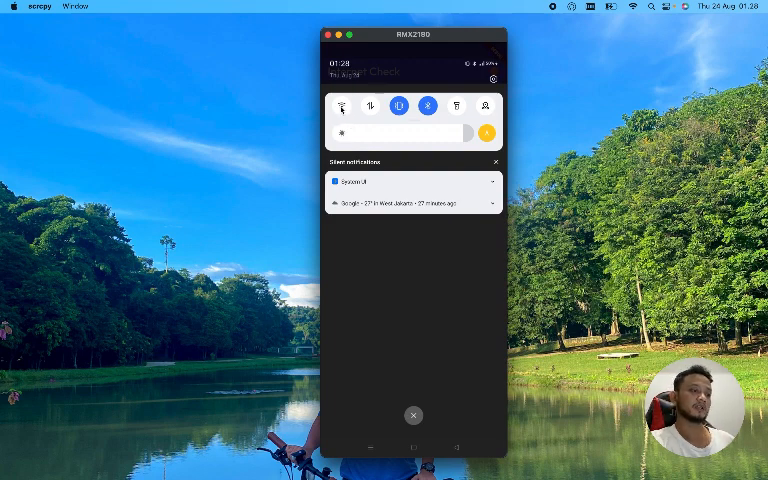
- Turn the phone's Wi-Fi back on from the quick settings tile
{"action": "left_click", "coordinate": [343, 106]}
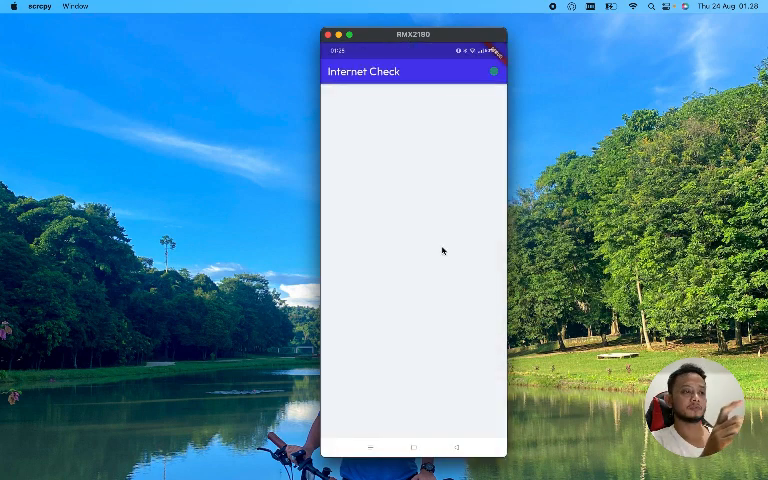
{"action": "mouse_move", "coordinate": [492, 80]}
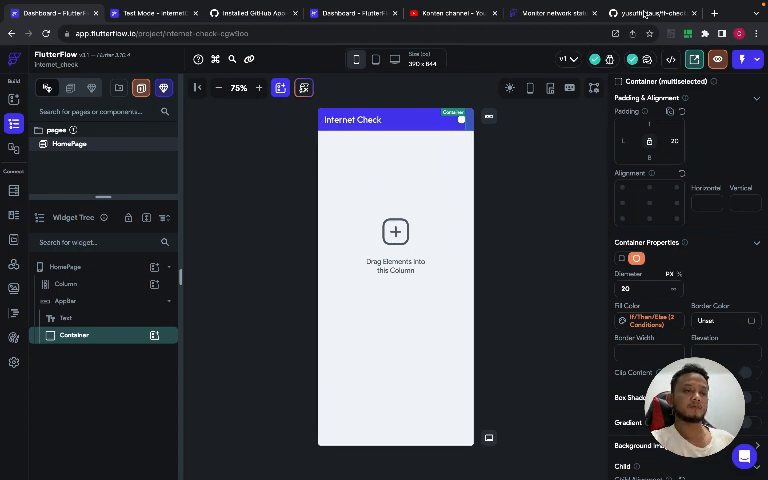
{"action": "left_click", "coordinate": [650, 12]}
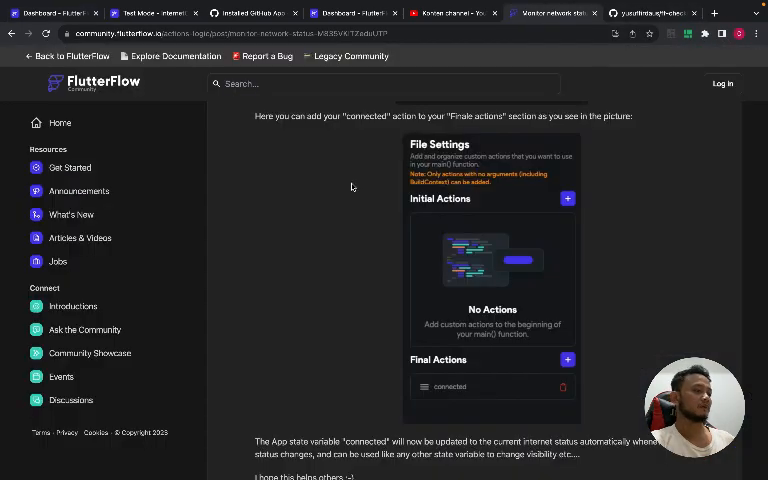
{"action": "mouse_move", "coordinate": [406, 46]}
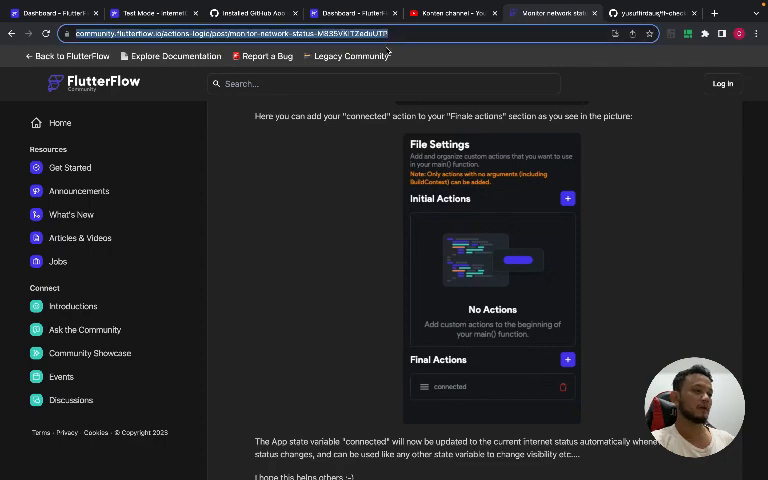
{"action": "mouse_move", "coordinate": [341, 250]}
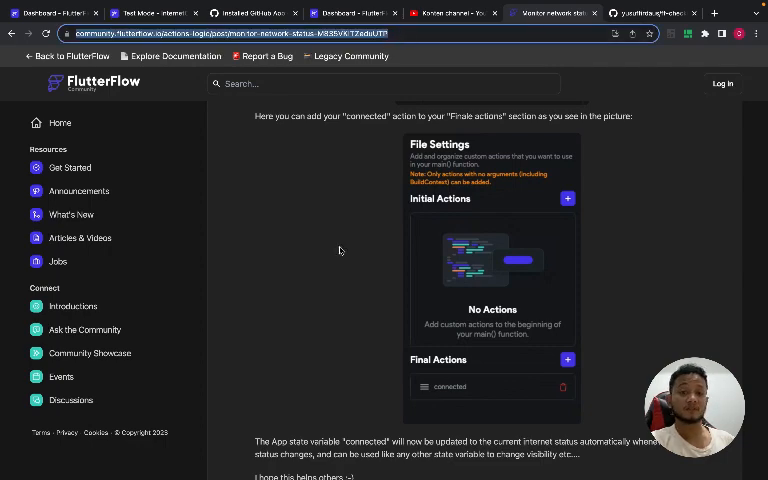
{"action": "mouse_move", "coordinate": [336, 180]}
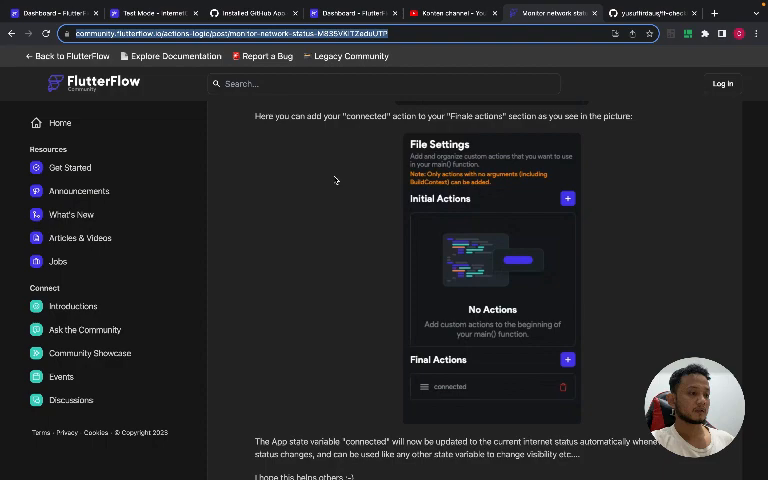
{"action": "scroll", "scroll_direction": "up", "scroll_amount": 3}
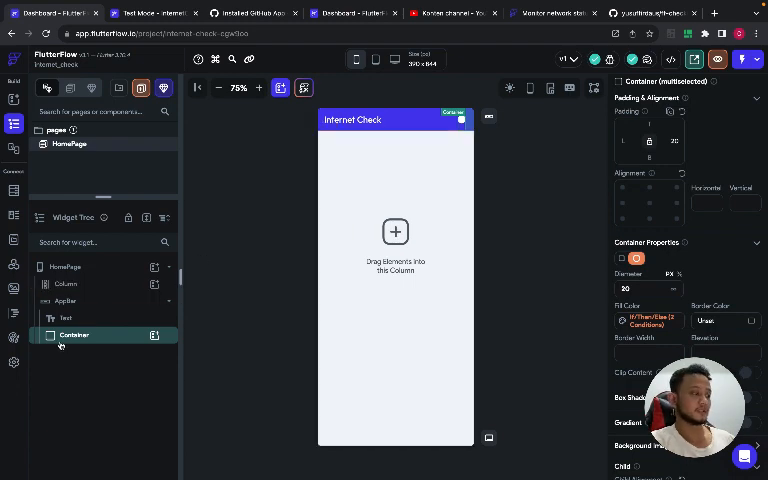
- Browse Custom Code, Data Types, then App State to check the Boolean 'connected' variable
{"action": "left_click", "coordinate": [14, 313]}
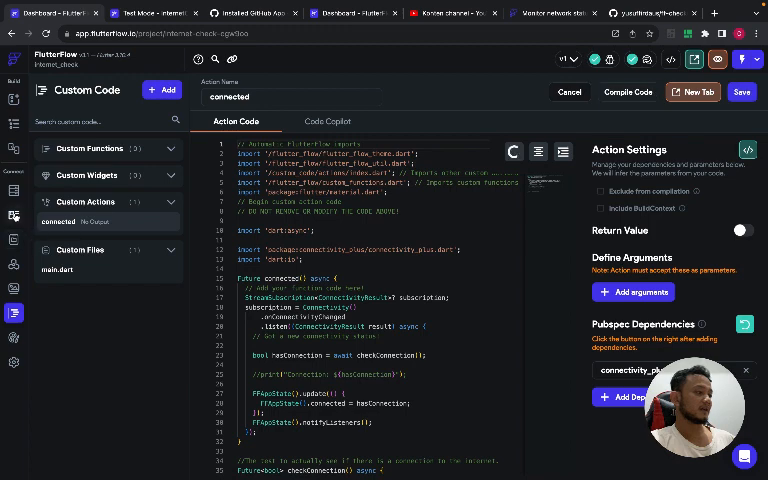
{"action": "left_click", "coordinate": [14, 215]}
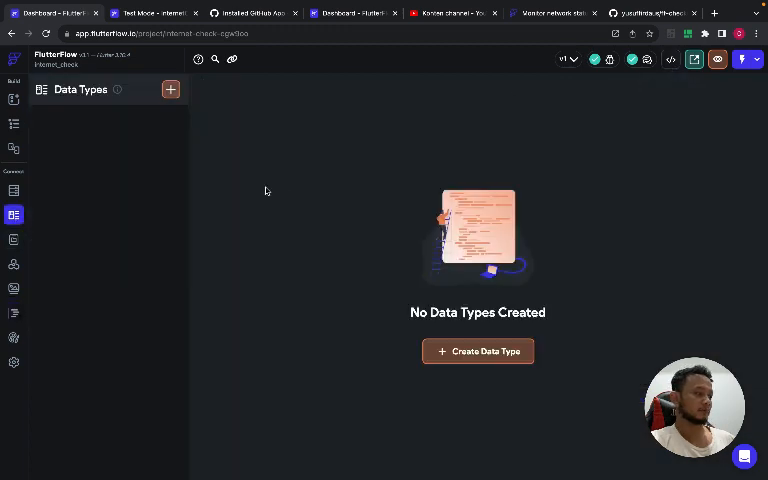
{"action": "left_click", "coordinate": [14, 240]}
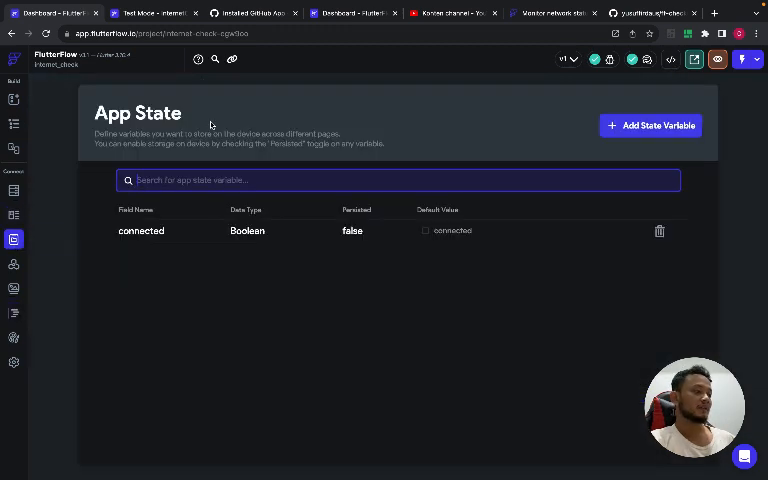
{"action": "mouse_move", "coordinate": [757, 124]}
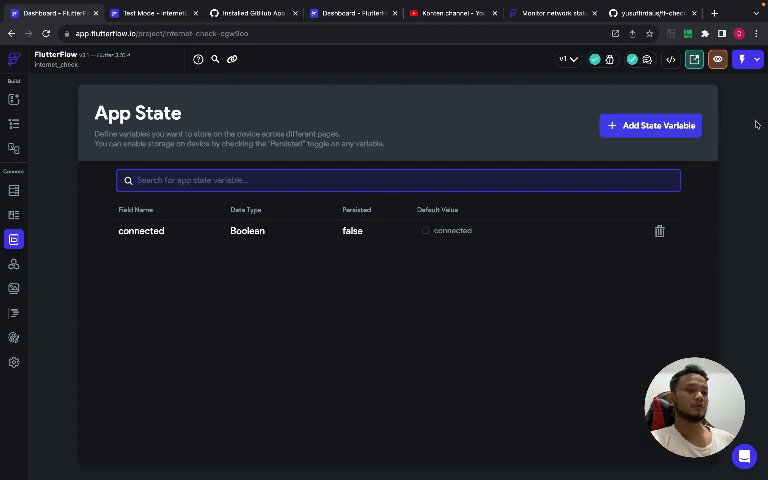
{"action": "mouse_move", "coordinate": [281, 290]}
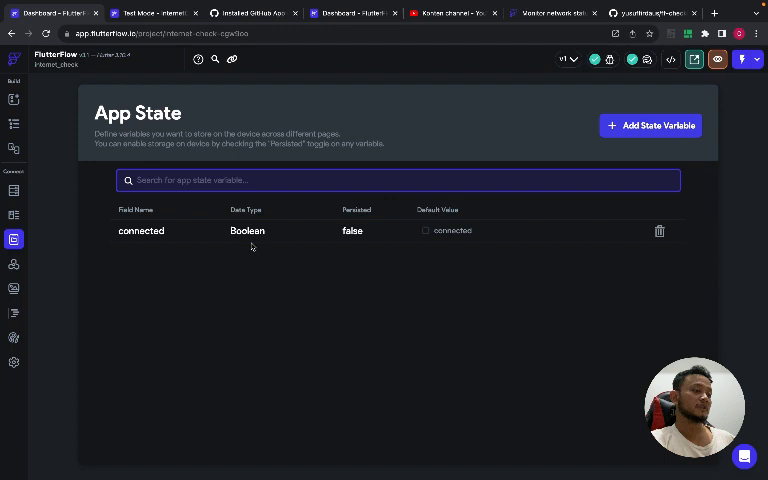
{"action": "mouse_move", "coordinate": [155, 245]}
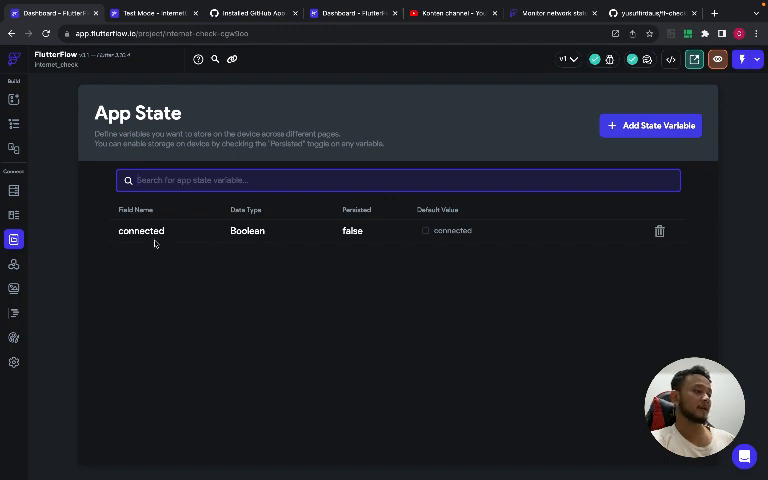
{"action": "mouse_move", "coordinate": [150, 240]}
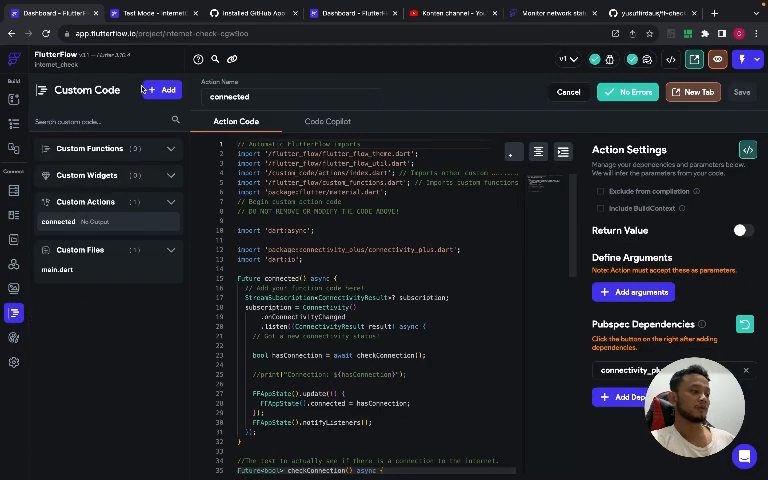
- Open the 'connected' custom action and scroll through its code
{"action": "left_click", "coordinate": [161, 90]}
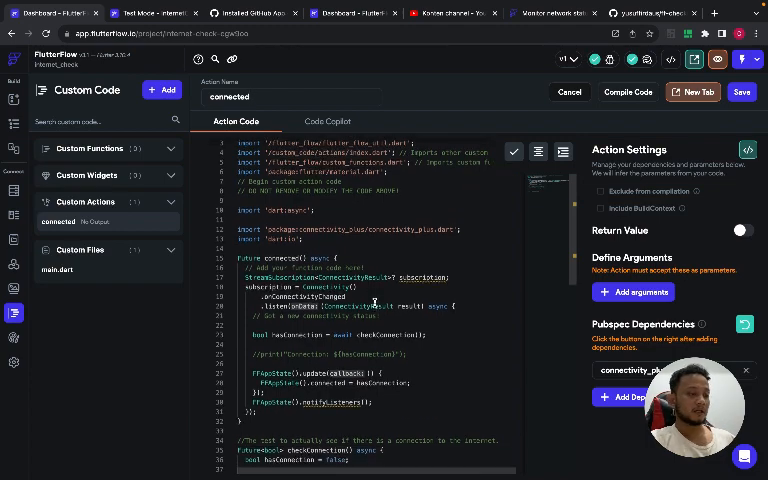
{"action": "scroll", "scroll_direction": "up", "scroll_amount": 3}
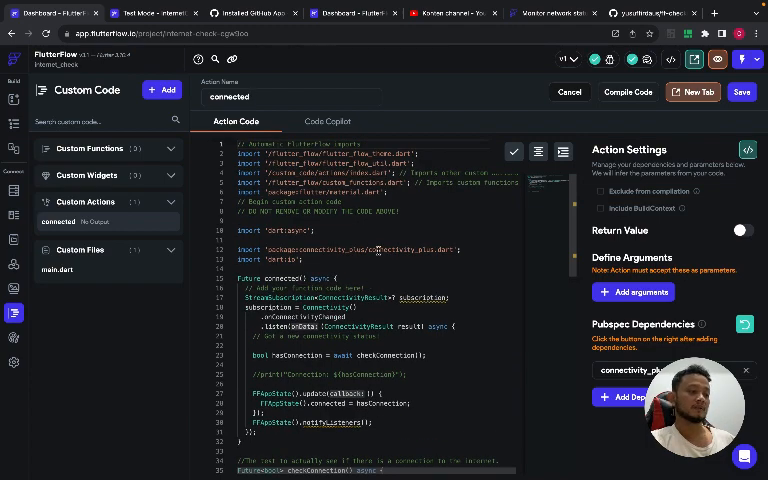
{"action": "scroll", "scroll_direction": "down", "scroll_amount": 3}
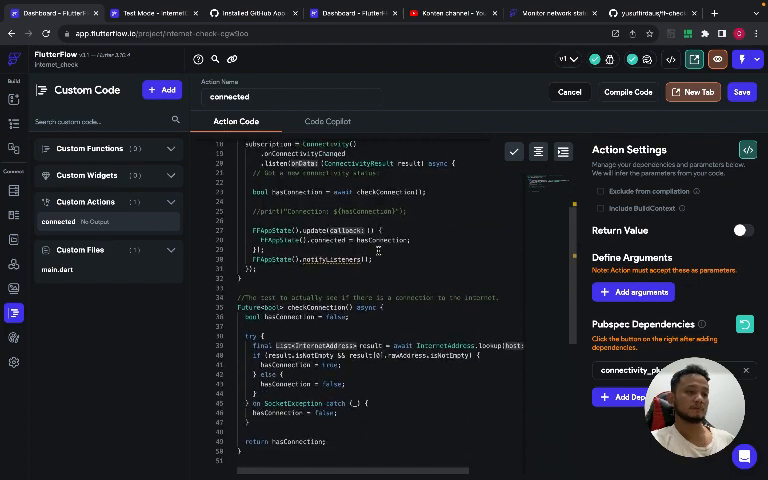
{"action": "scroll", "scroll_direction": "up", "scroll_amount": 3}
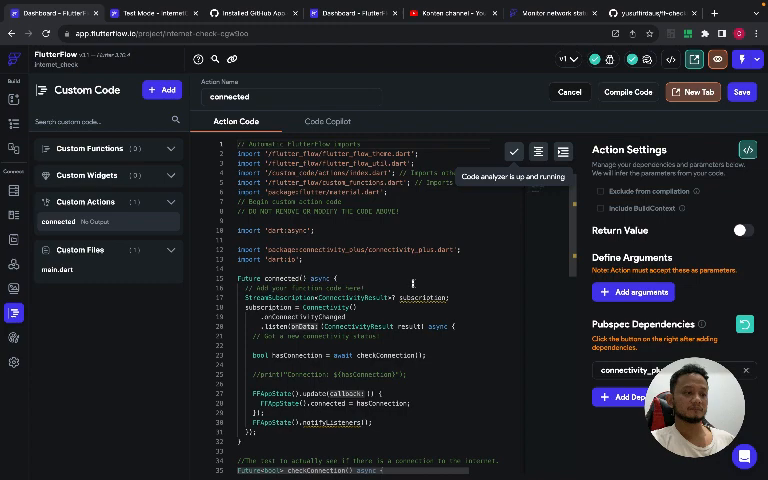
{"action": "scroll", "scroll_direction": "down", "scroll_amount": 3}
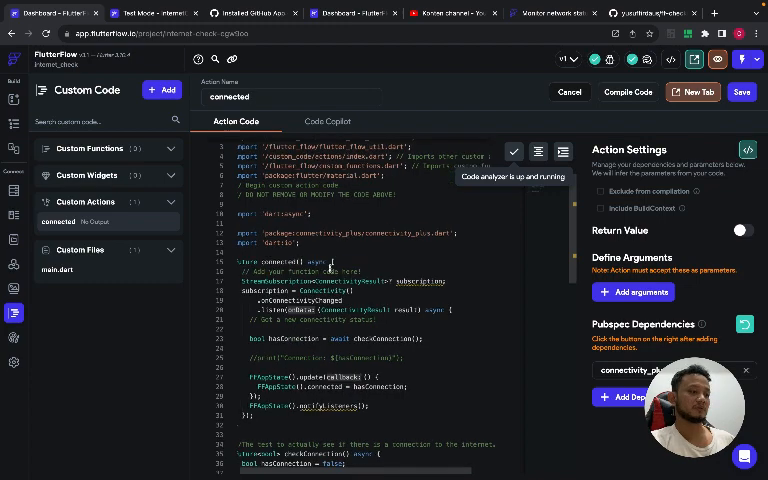
{"action": "scroll", "scroll_direction": "down", "scroll_amount": 3}
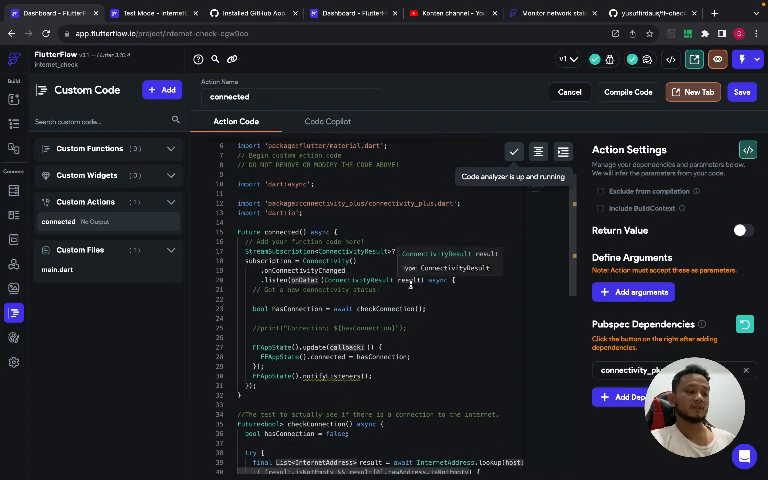
{"action": "scroll", "scroll_direction": "down", "scroll_amount": 3}
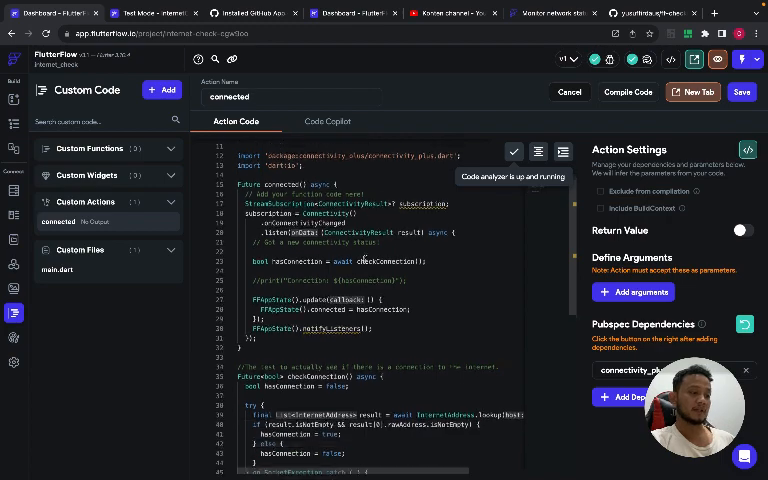
{"action": "scroll", "scroll_direction": "down", "scroll_amount": 3}
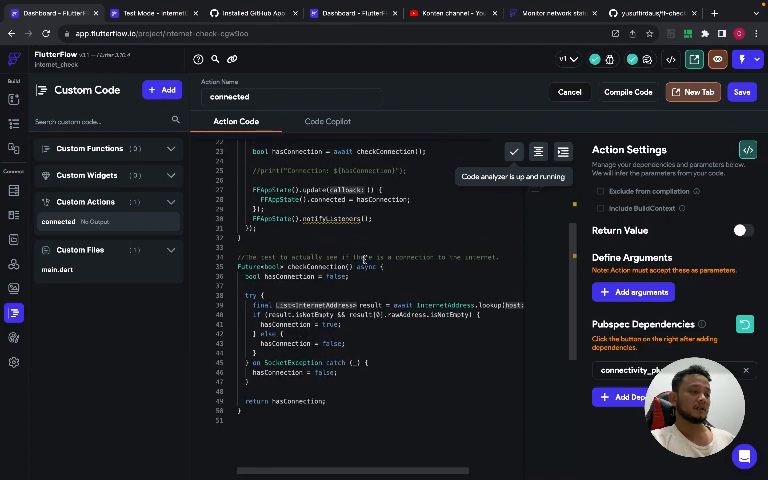
{"action": "scroll", "scroll_direction": "up", "scroll_amount": 3}
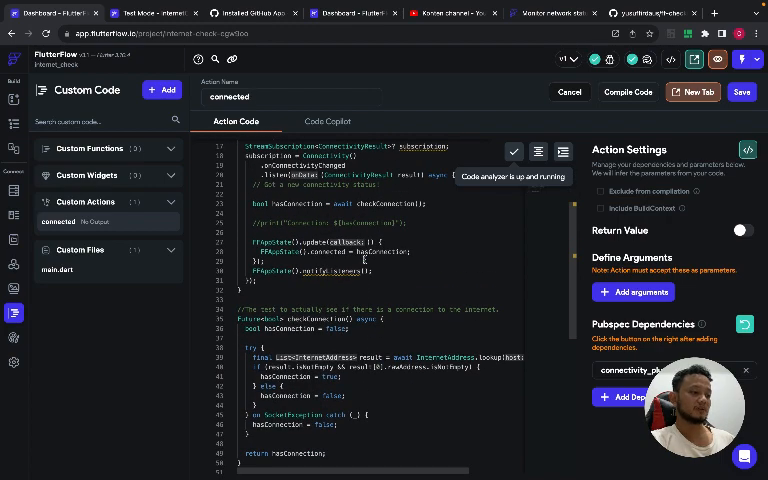
{"action": "scroll", "scroll_direction": "up", "scroll_amount": 3}
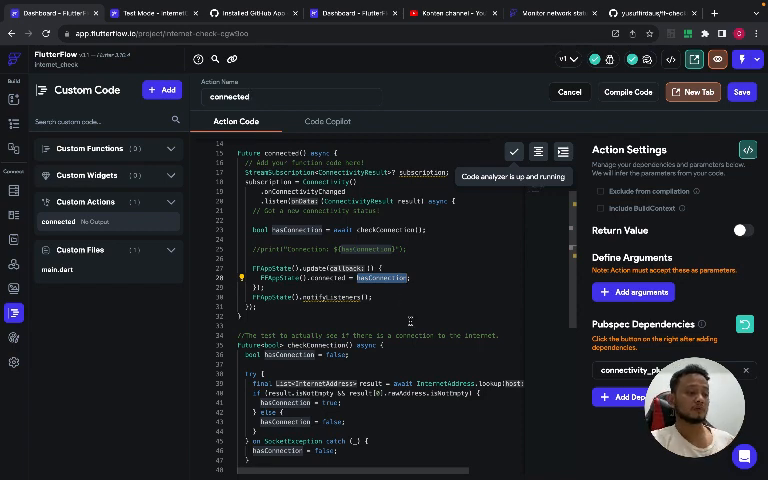
- Review the connectivity_plus dependency, then go to the main.dart custom file
{"action": "scroll", "scroll_direction": "up", "scroll_amount": 3}
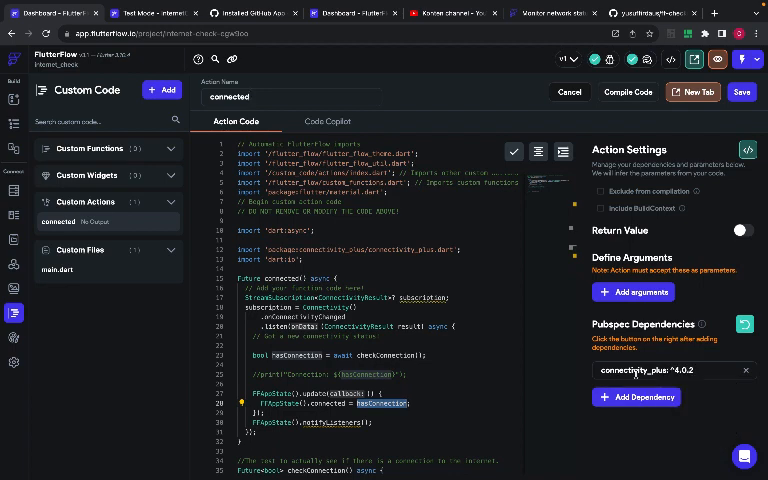
{"action": "mouse_move", "coordinate": [744, 324]}
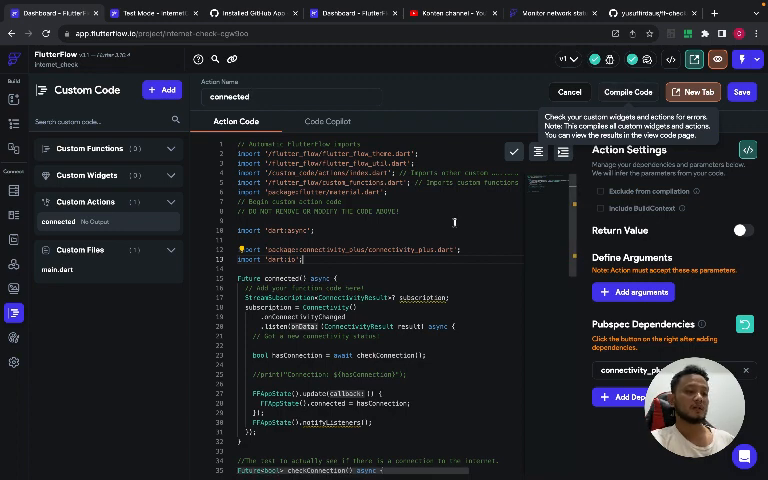
{"action": "mouse_move", "coordinate": [405, 240]}
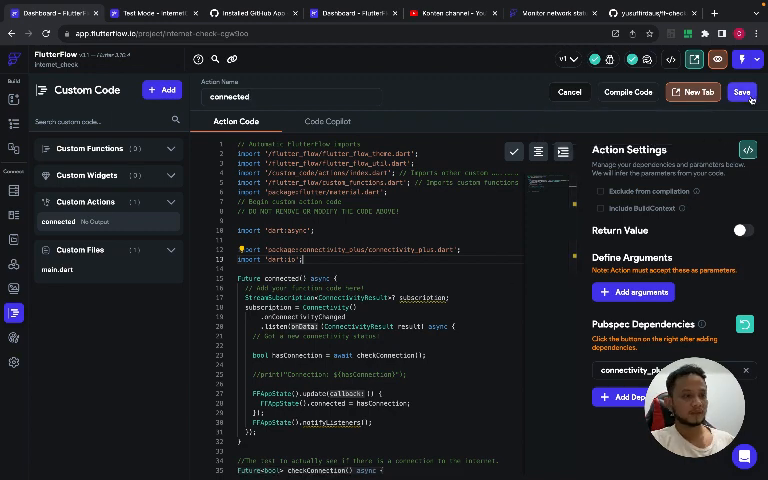
{"action": "scroll", "scroll_direction": "down", "scroll_amount": 3}
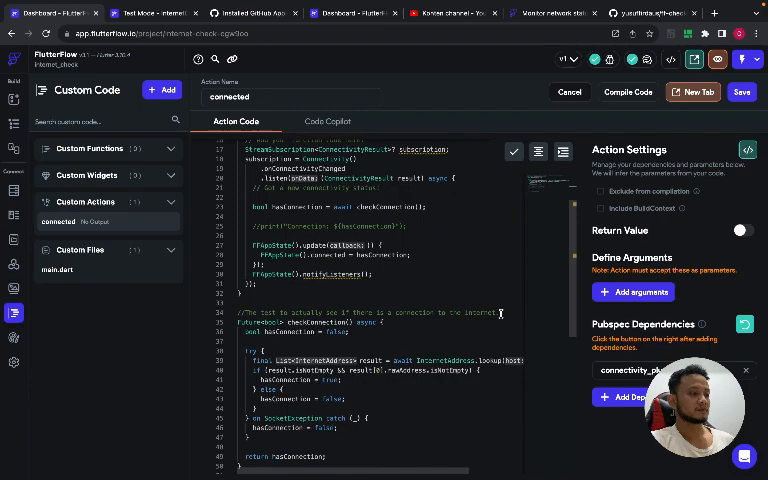
{"action": "scroll", "scroll_direction": "up", "scroll_amount": 3}
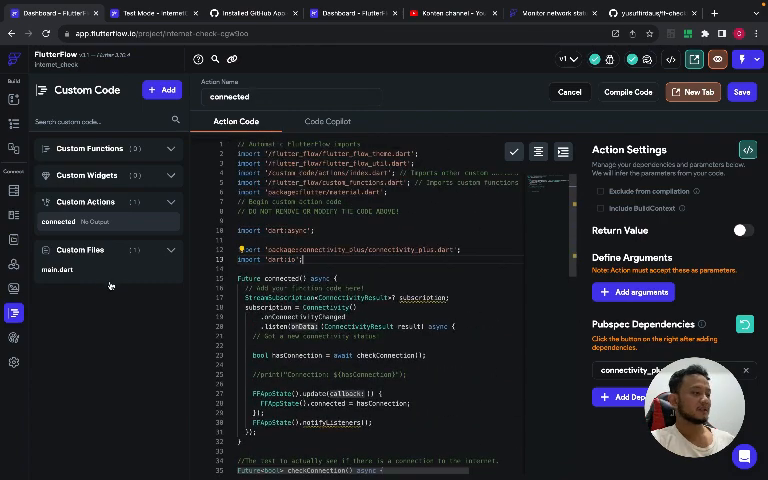
{"action": "left_click", "coordinate": [569, 92]}
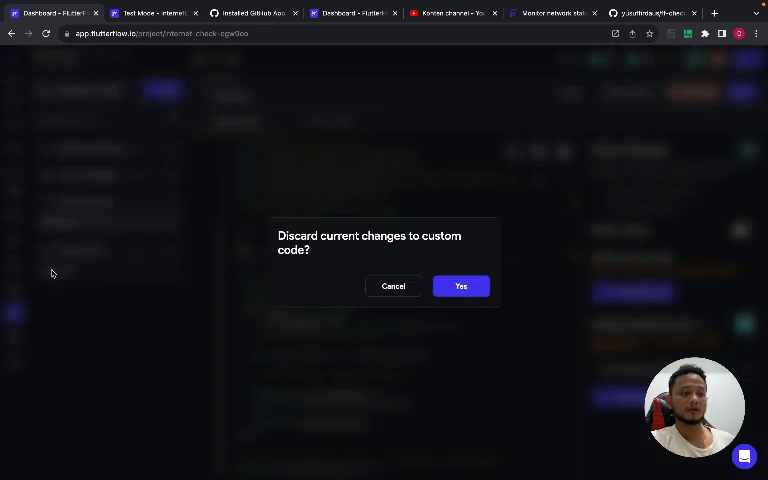
- Discard unsaved edits and confirm main.dart's Initial Actions include 'connected'
{"action": "left_click", "coordinate": [460, 286]}
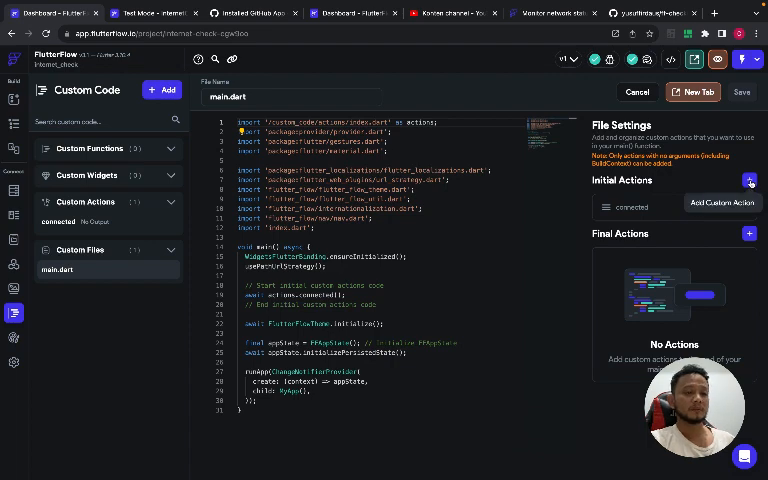
{"action": "left_click", "coordinate": [749, 181]}
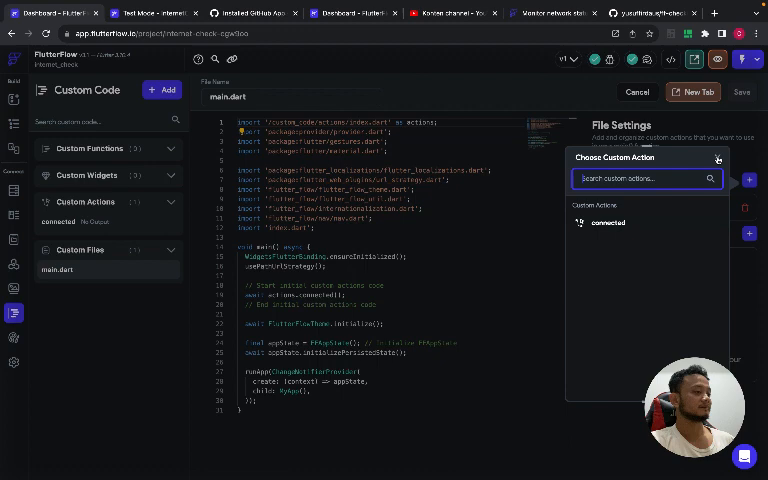
{"action": "left_click", "coordinate": [718, 158]}
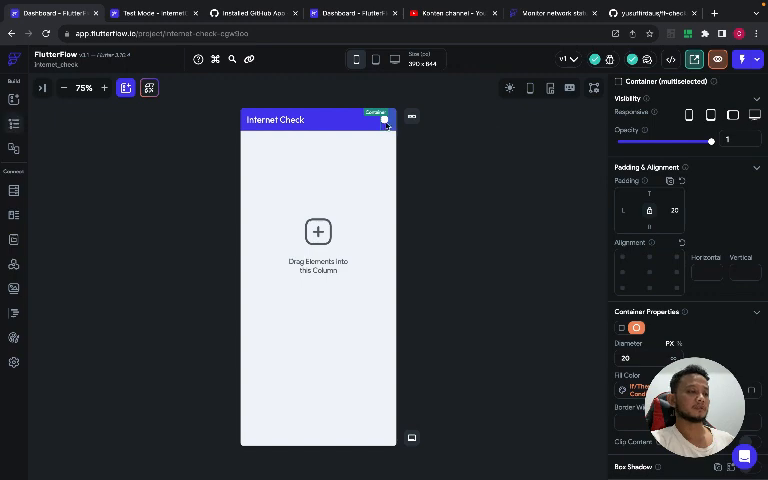
{"action": "mouse_move", "coordinate": [550, 408]}
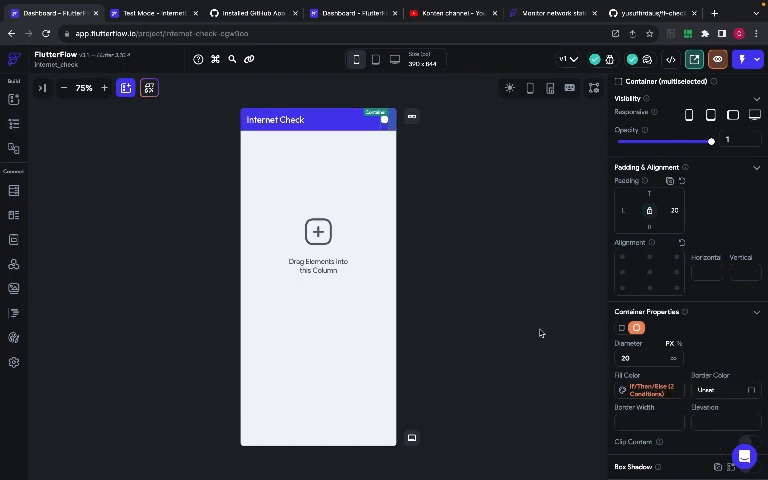
{"action": "left_click", "coordinate": [648, 390]}
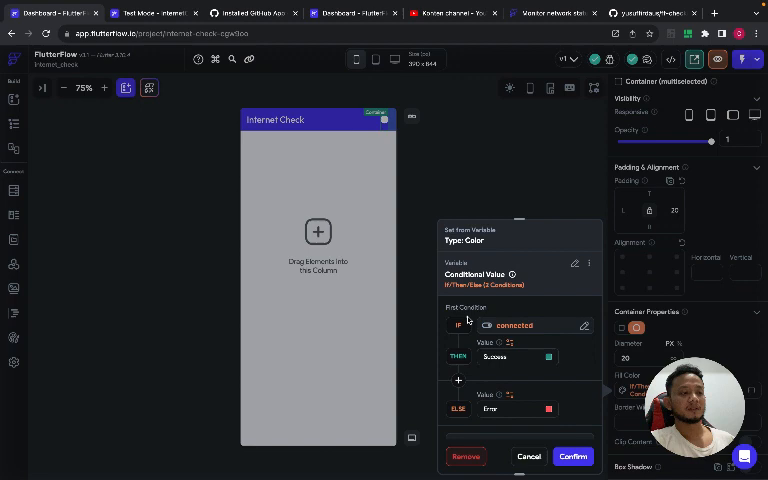
{"action": "mouse_move", "coordinate": [467, 320]}
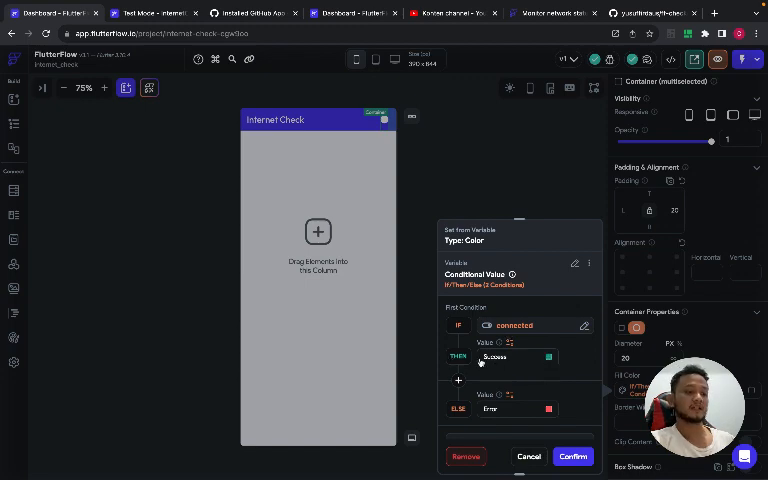
{"action": "mouse_move", "coordinate": [588, 412]}
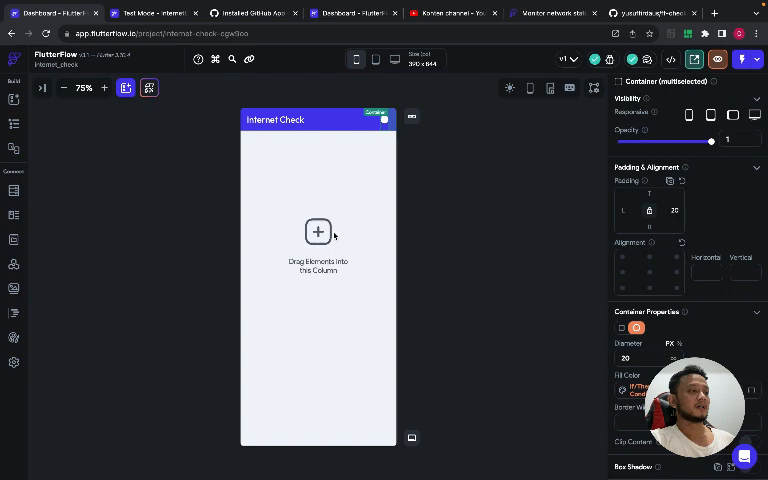
{"action": "mouse_move", "coordinate": [424, 205]}
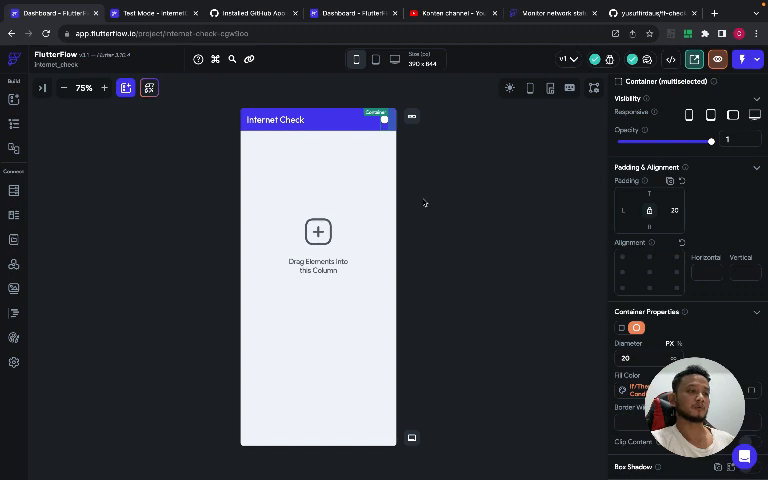
{"action": "mouse_move", "coordinate": [412, 197]}
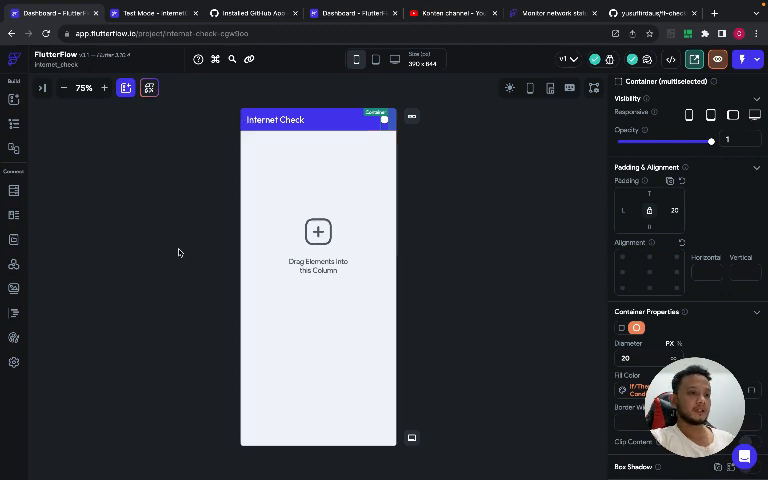
{"action": "mouse_move", "coordinate": [172, 238]}
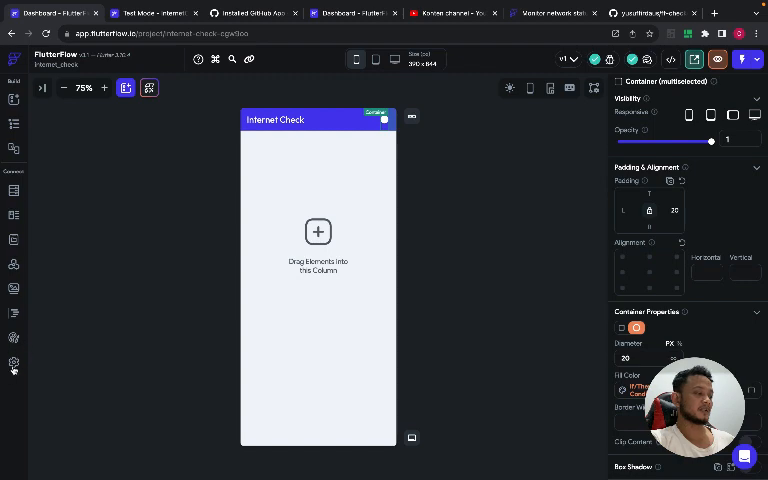
{"action": "left_click", "coordinate": [14, 362]}
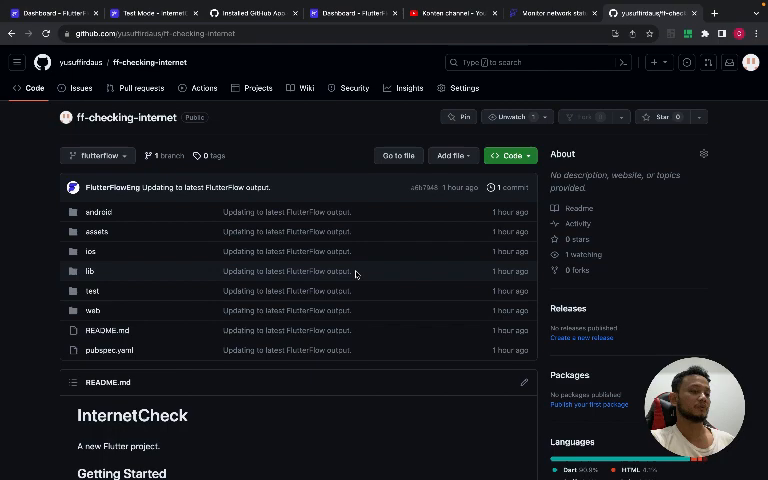
- Scroll the ff-checking-internet repository README, then switch to Mission Control
{"action": "scroll", "scroll_direction": "down", "scroll_amount": 3}
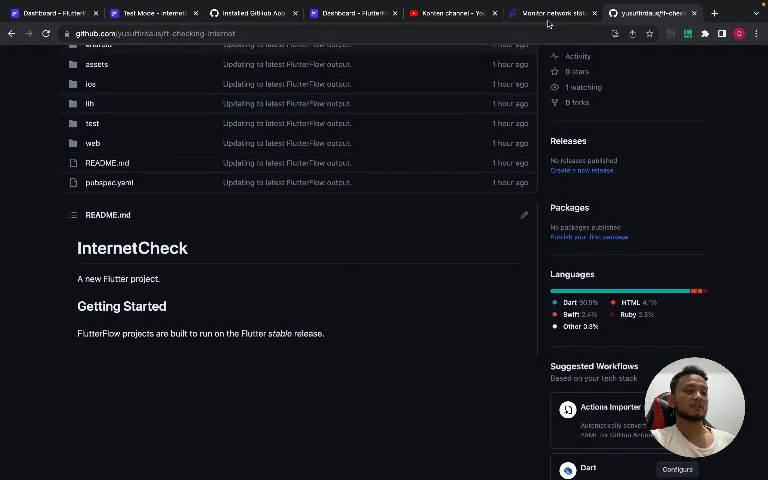
{"action": "left_click", "coordinate": [554, 12]}
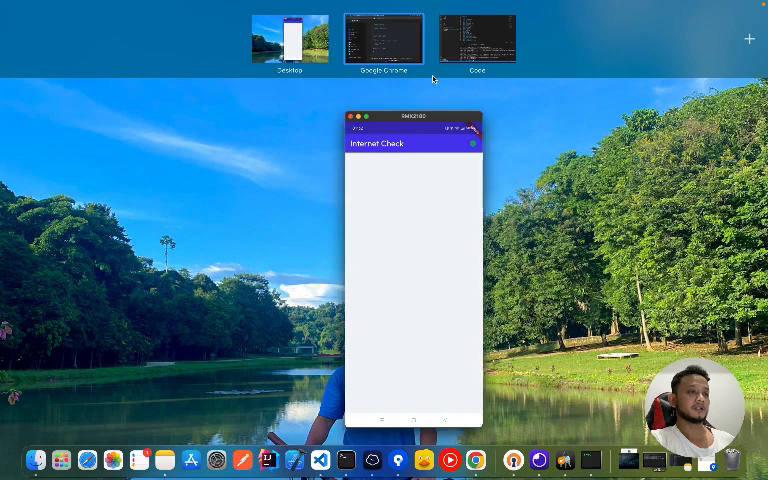
- Run 'flutter run' in the VS Code terminal on the Code desktop
{"action": "left_click", "coordinate": [480, 37]}
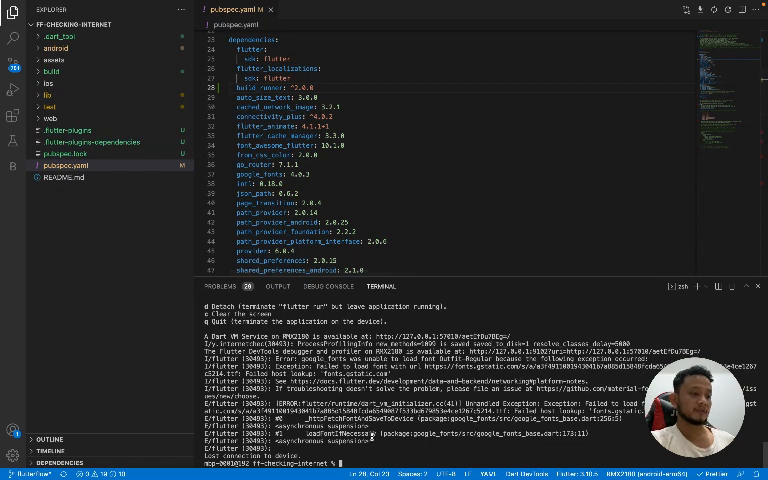
{"action": "type", "text": "flutter run"}
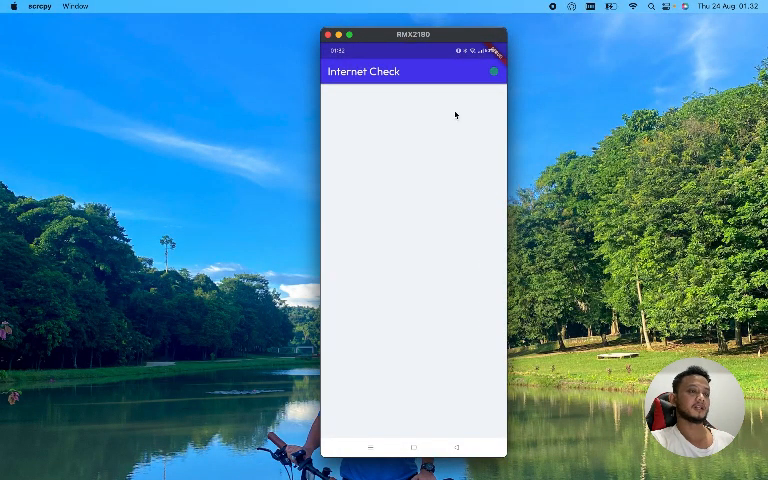
{"action": "mouse_move", "coordinate": [430, 288]}
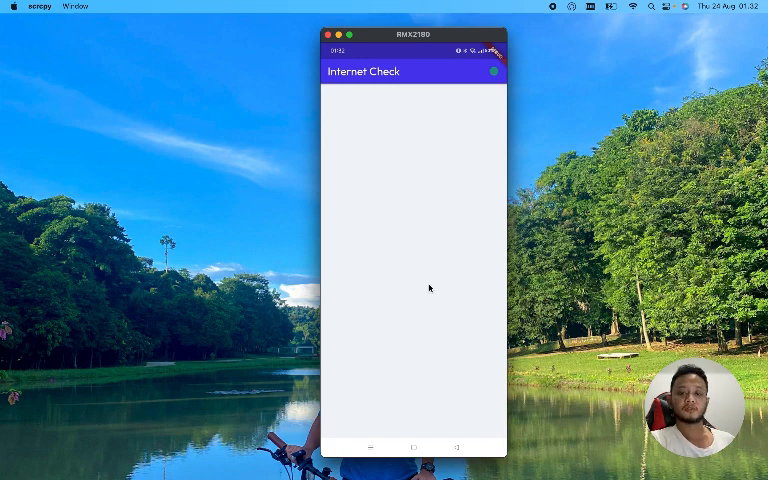